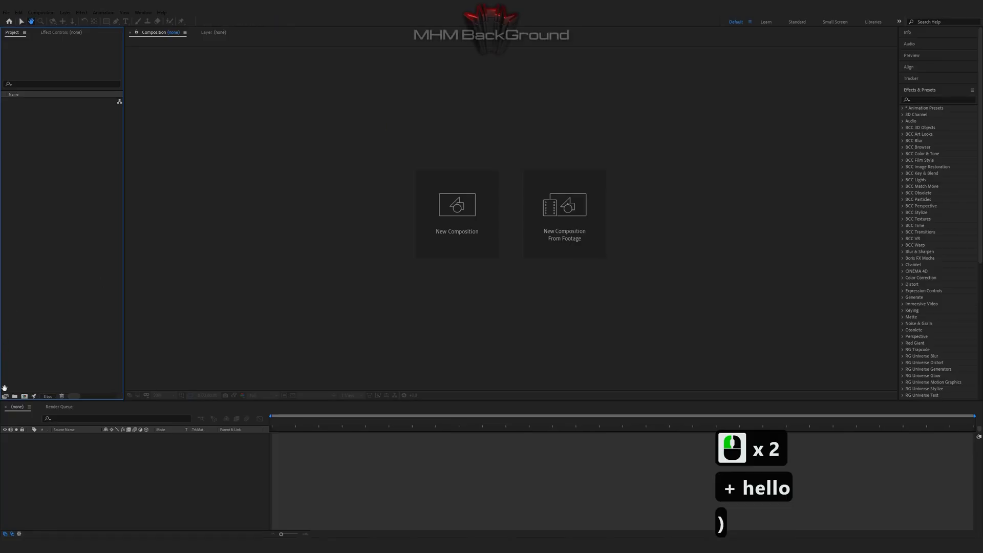
Add a new black solid layer named Tao to the composition.
right_click(127, 451)
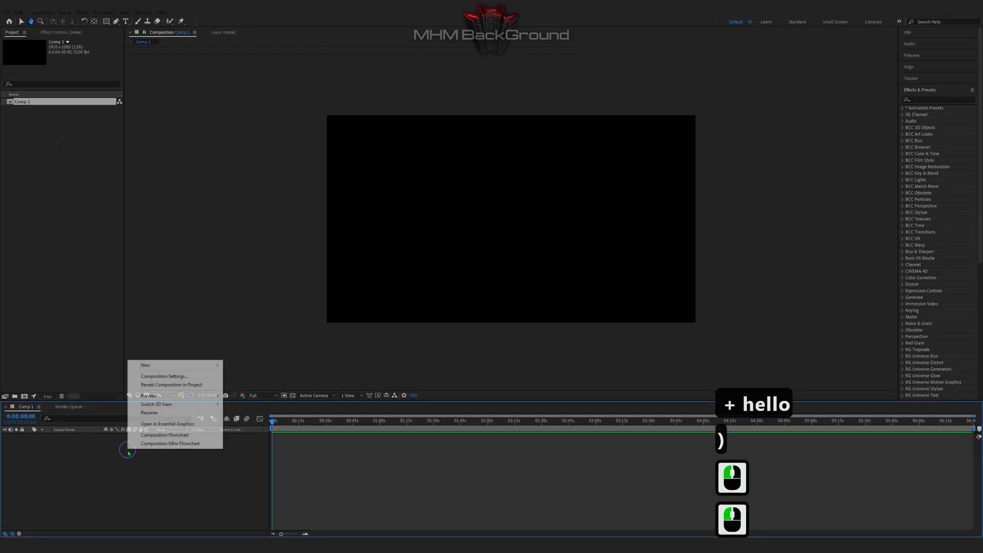
click(144, 365)
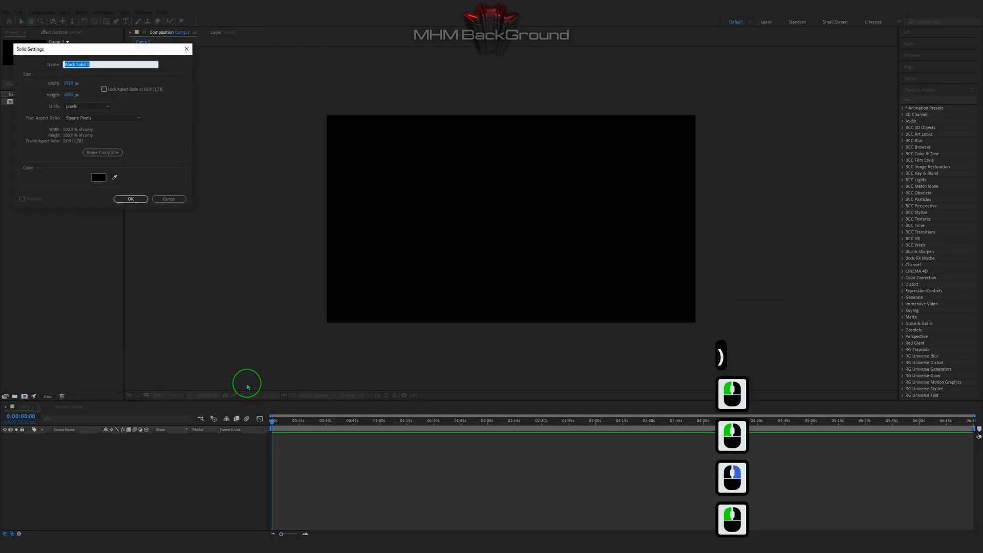
click(130, 198)
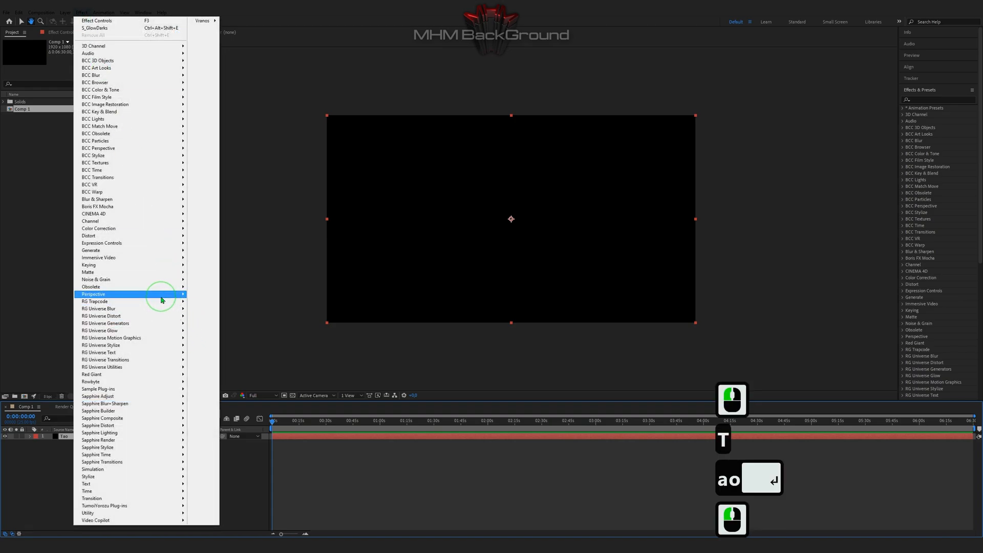
Apply Trapcode Tao and set Line Point X values (up to 3712) so the bar spans the frame.
click(94, 301)
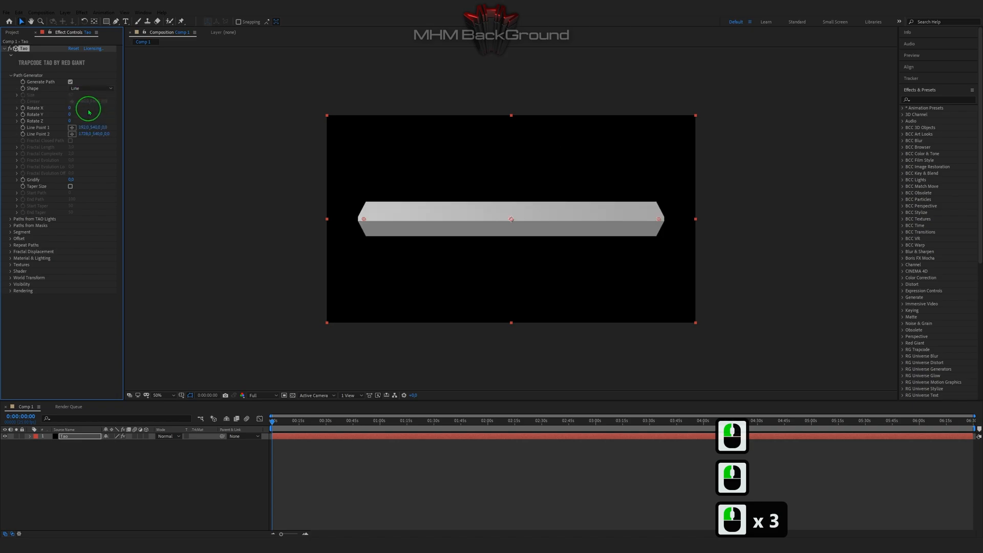
double_click(82, 127)
text(-1284)
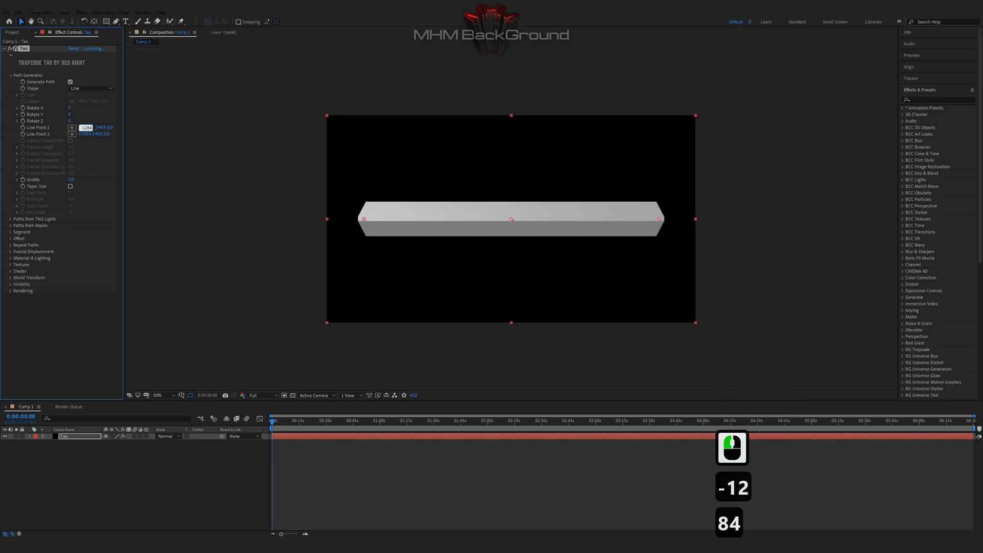
key(Tab)
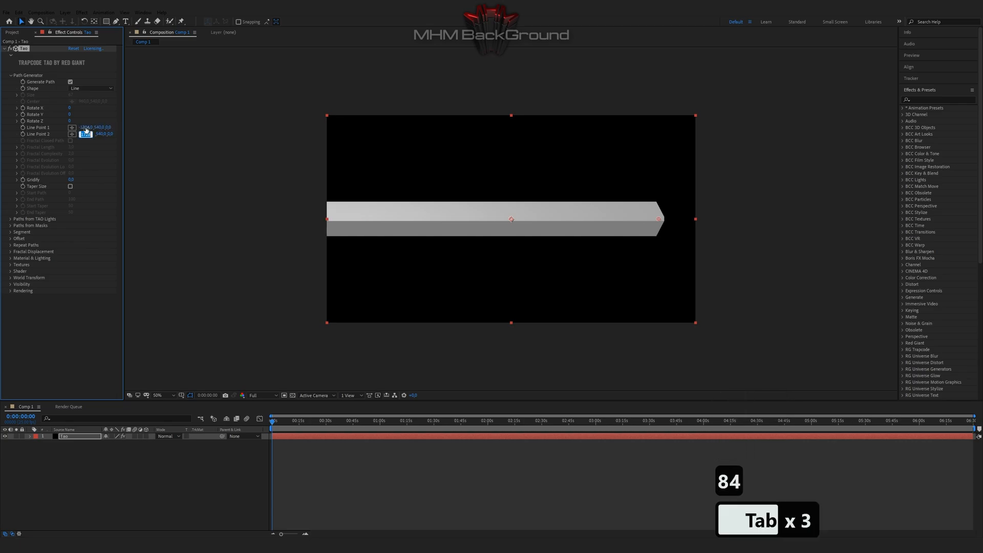
text(3712)
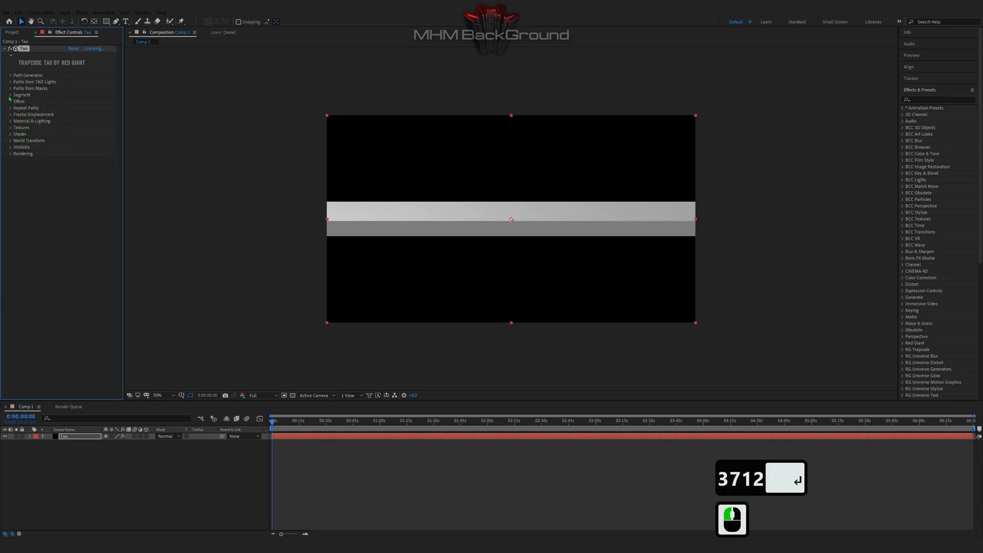
Adjust Segment sides, chamfer, Size Y/Z and Rotate Y/Z to form a thin rounded tube.
click(11, 94)
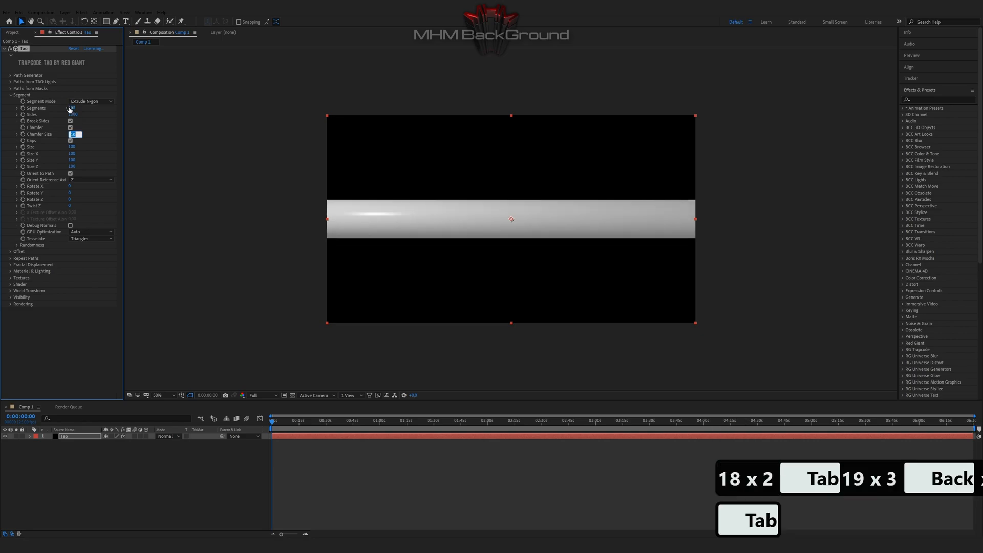
key(Tab)
text(10)
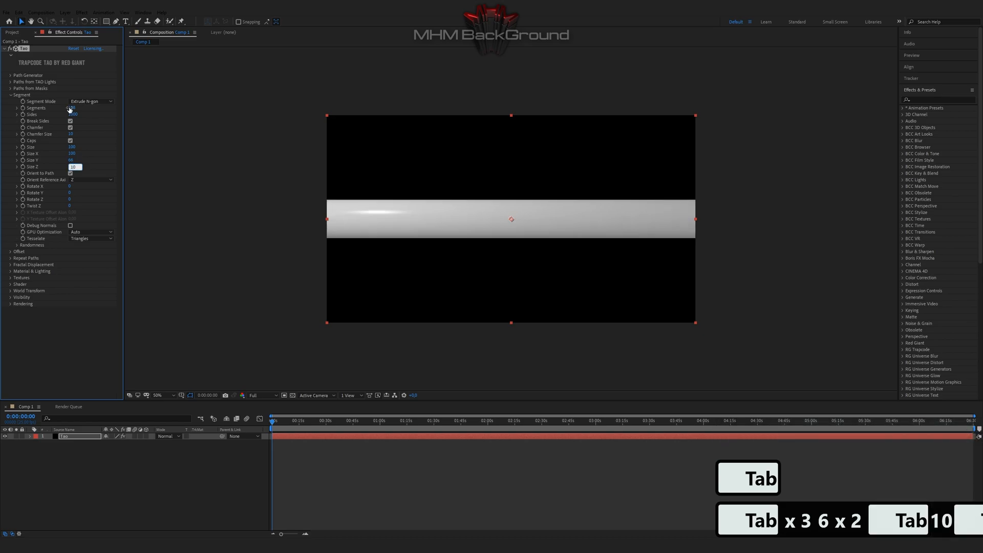
key(Tab)
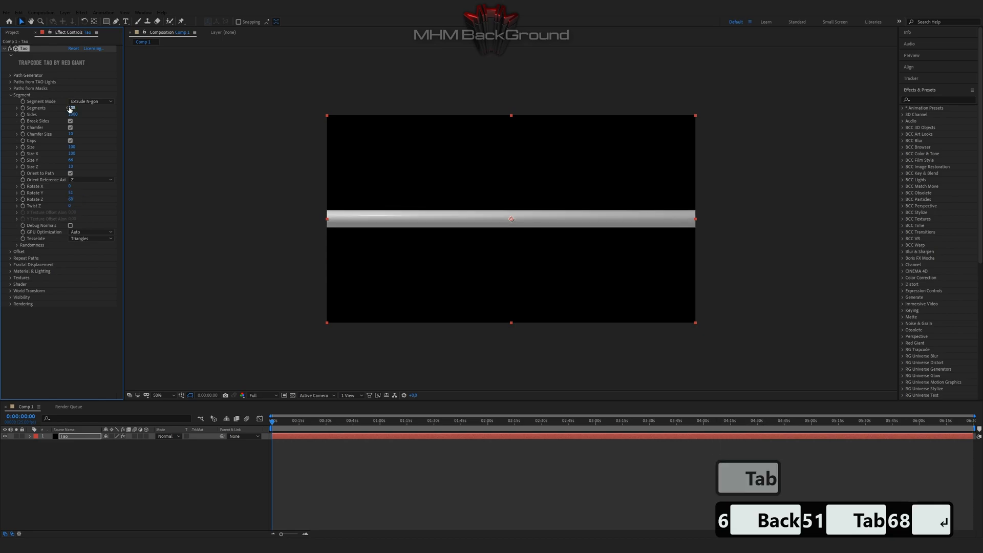
key(Tab)
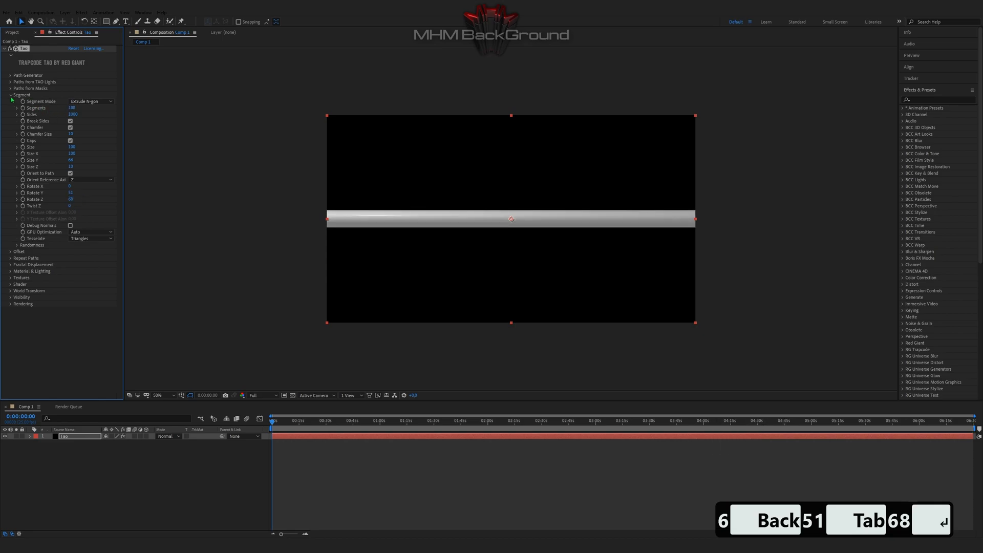
Set Fractal Displacement amplitude to 369 and adjust frequency to crumple the tube.
click(10, 94)
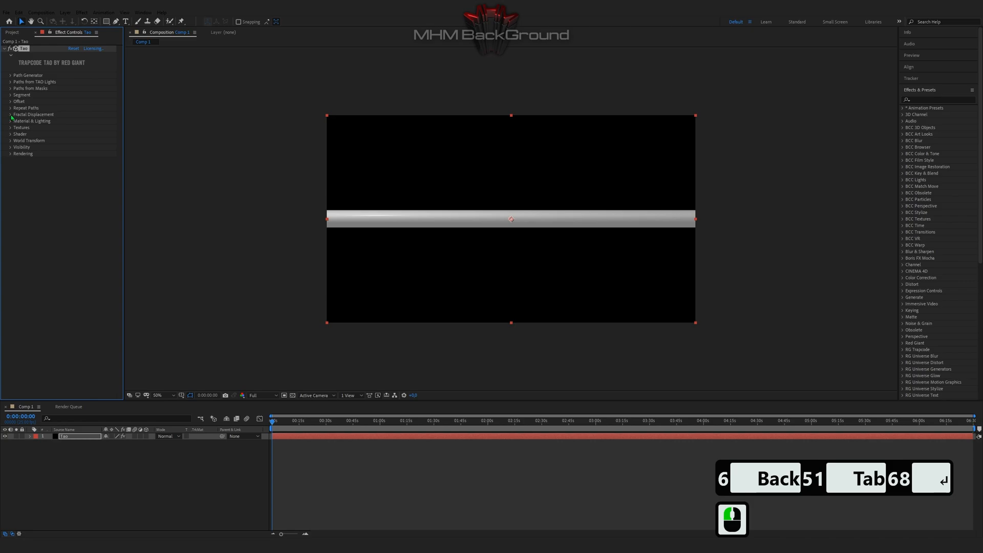
click(10, 113)
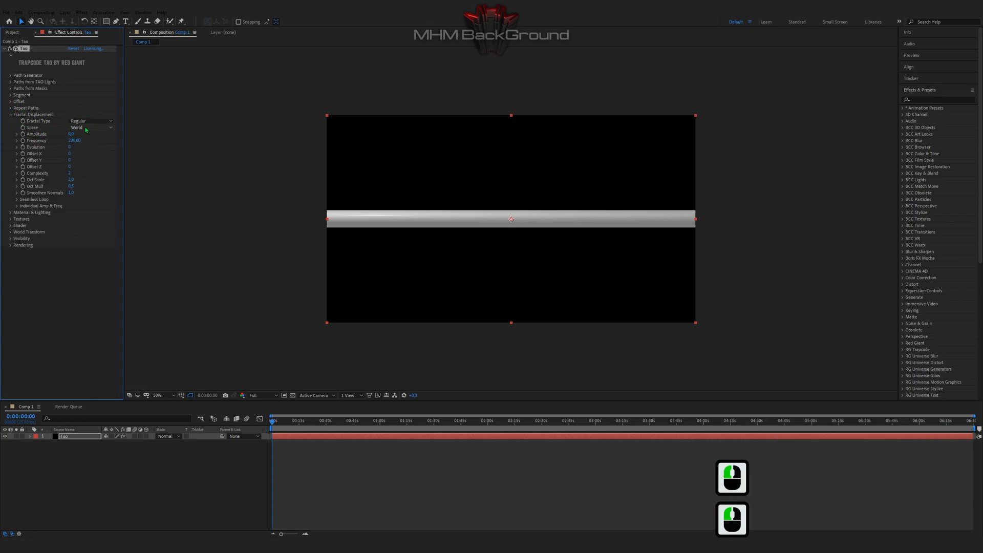
double_click(70, 133)
text(585)
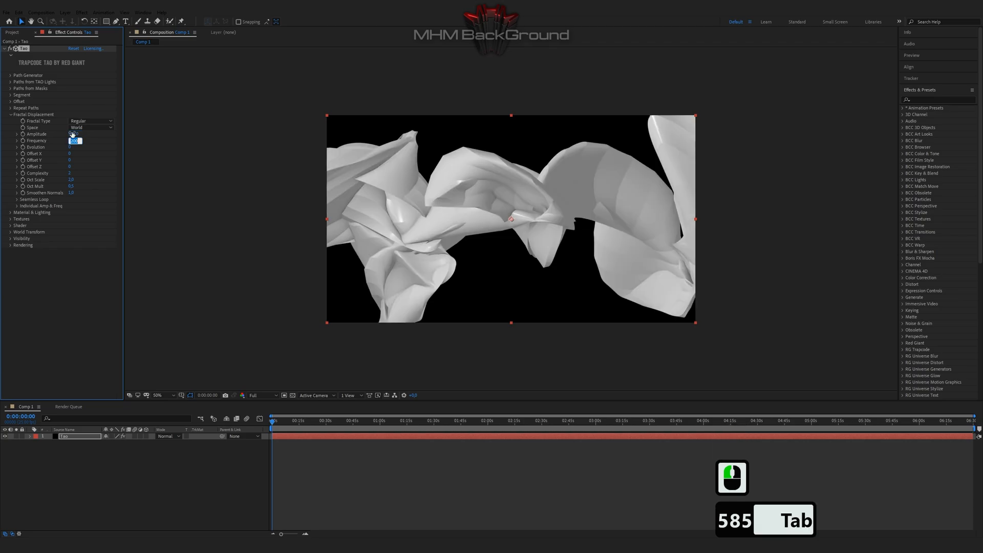
text(369,)
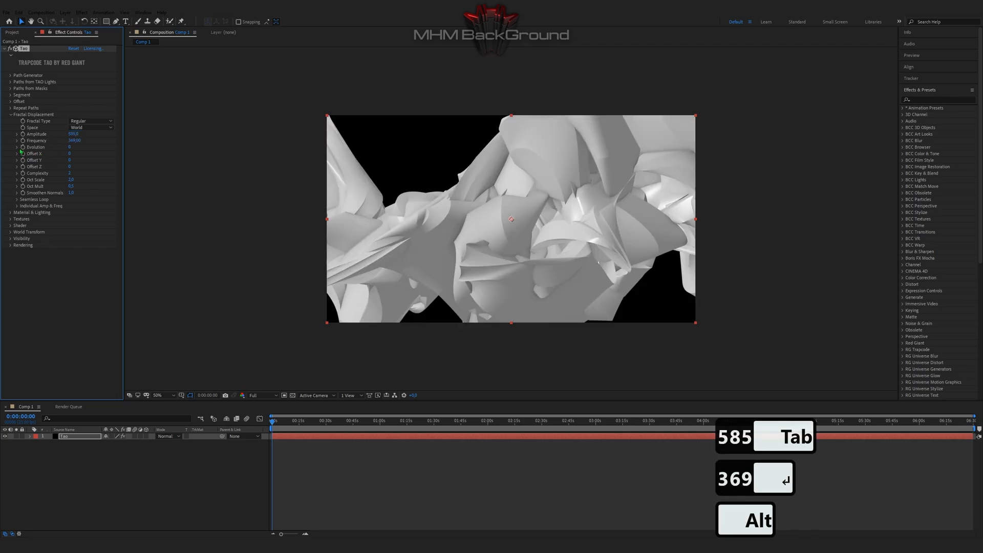
Drive Evolution and Offset X with time*11 and time*222 expressions.
click(23, 147)
text(time*)
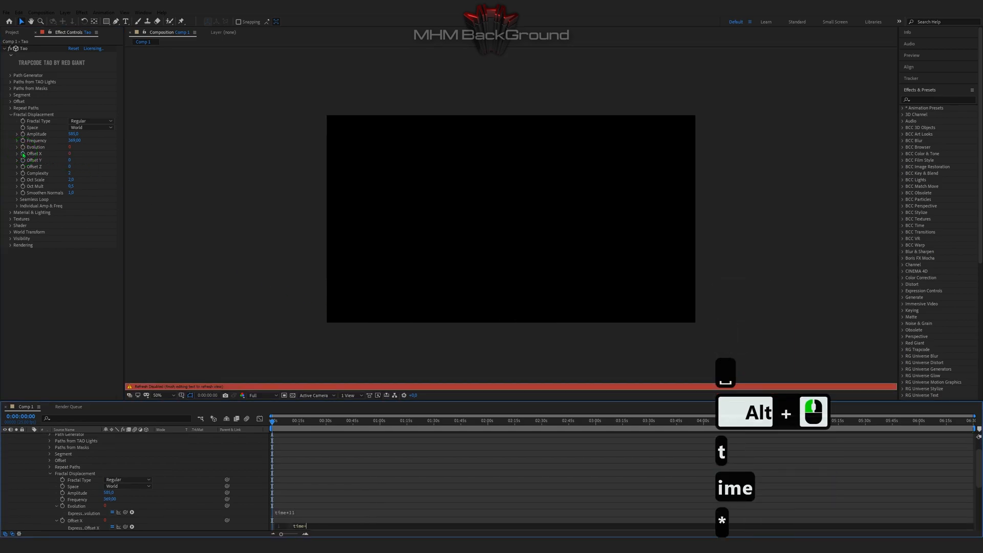
text(222)
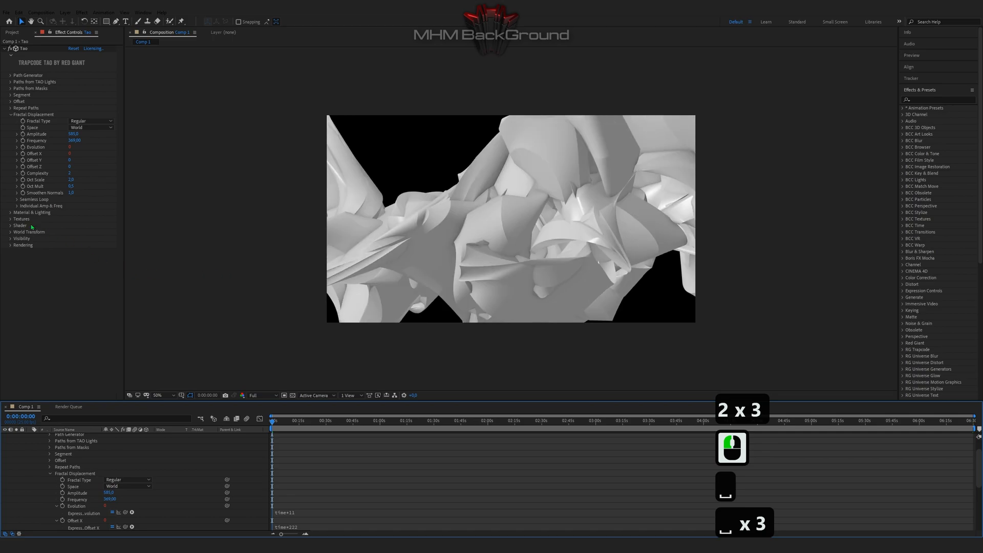
Set the Material & Lighting colour to purple.
click(10, 212)
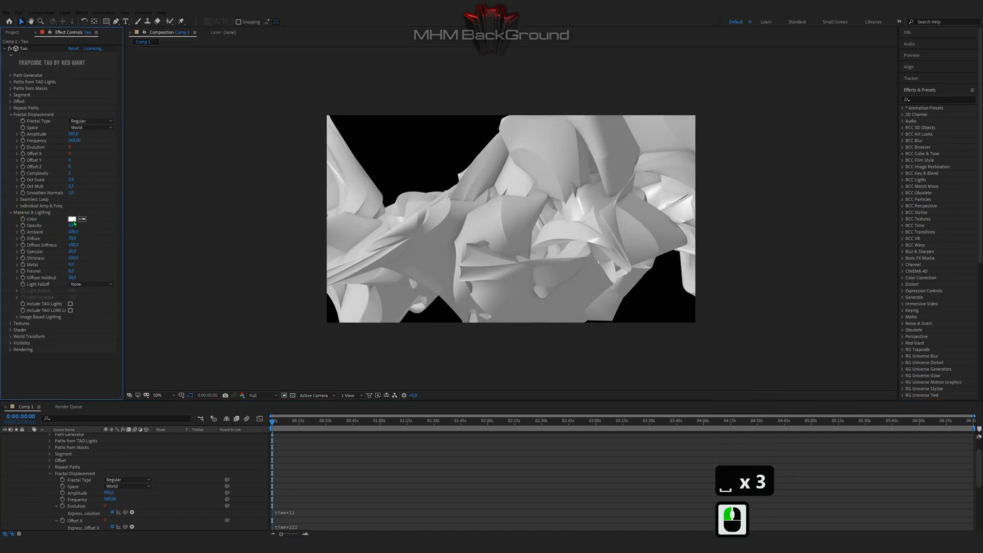
click(72, 219)
text(A200FF)
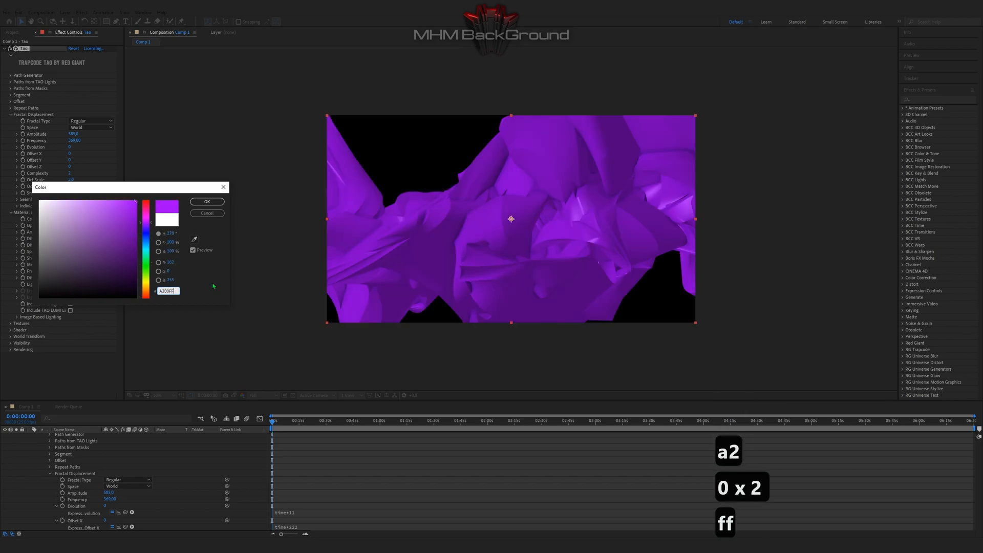
click(207, 201)
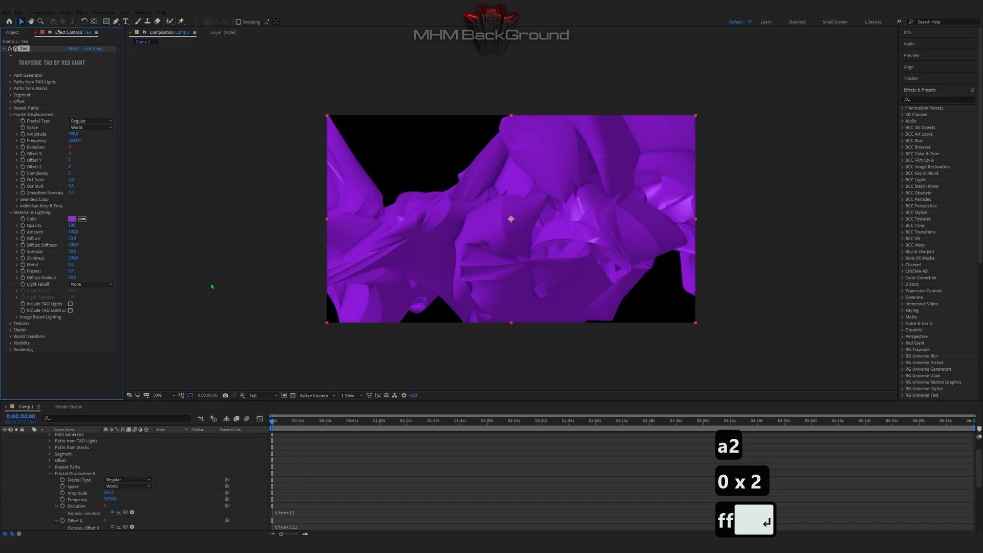
Raise the Ambient and Diffuse lighting values (514) for brighter magenta shading.
click(72, 231)
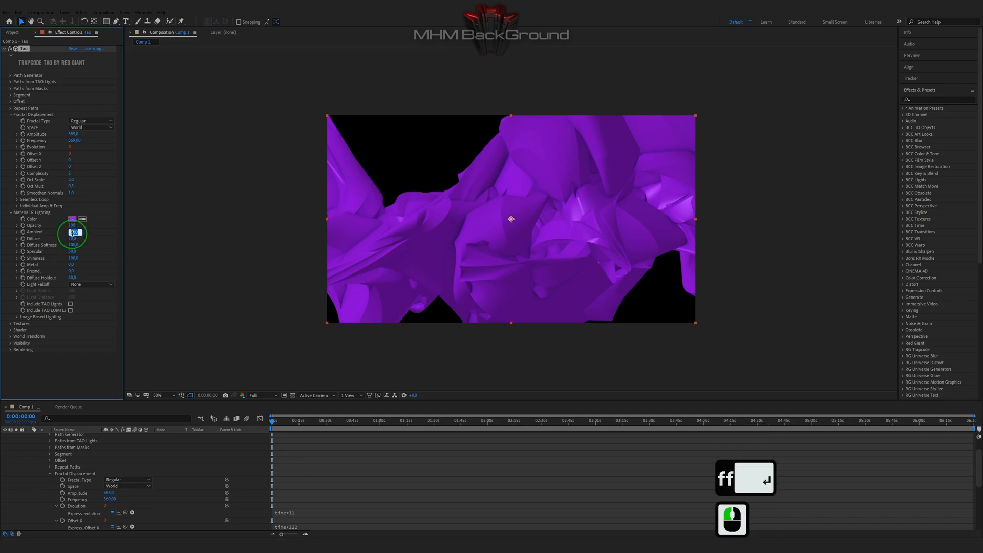
key(Tab)
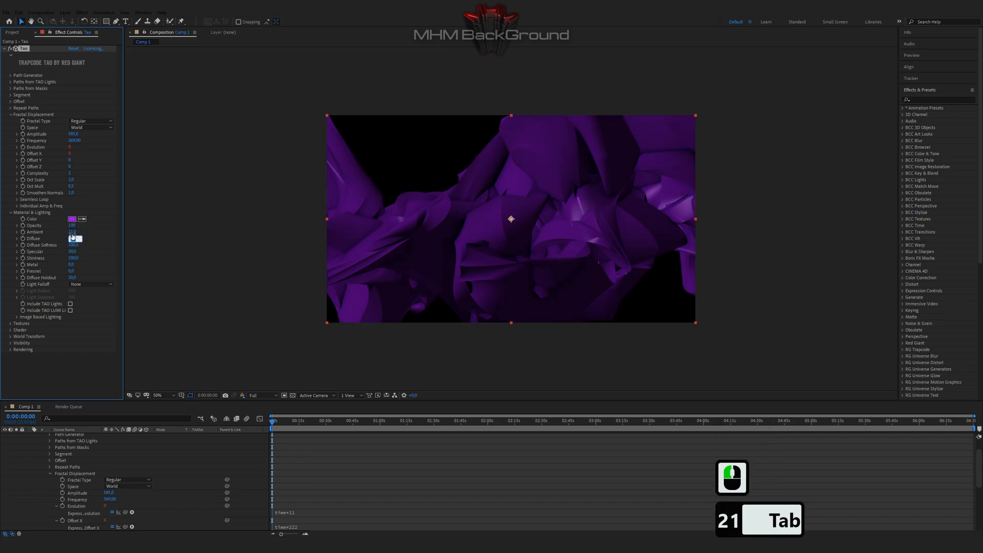
text(514,0)
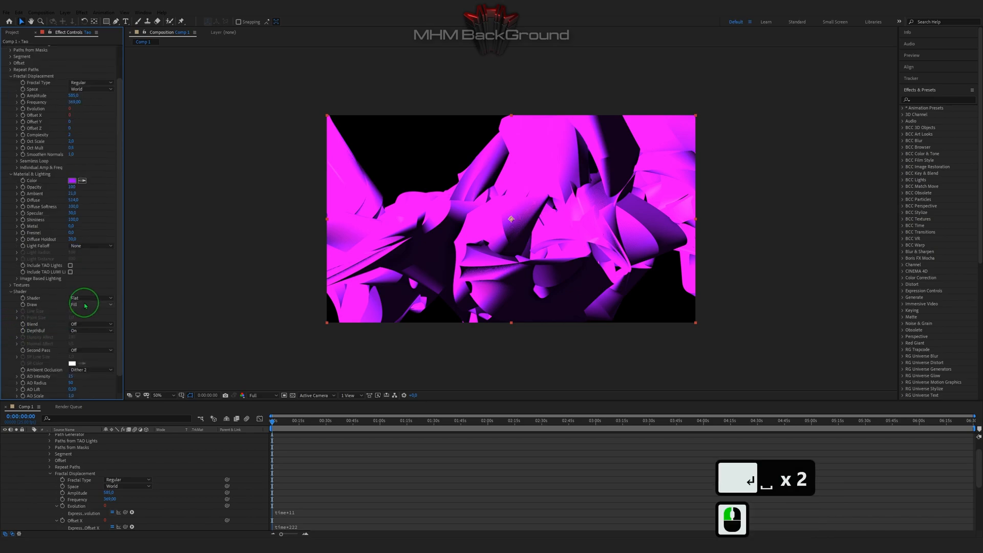
Set Shader to Density, Blend to Normal and adjust Normal Affect for translucent folds.
click(91, 298)
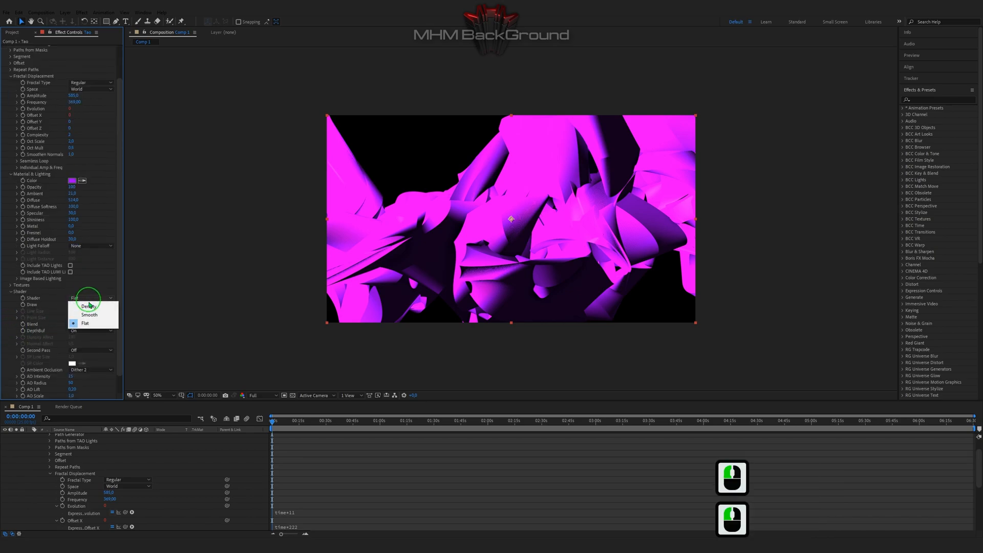
click(89, 306)
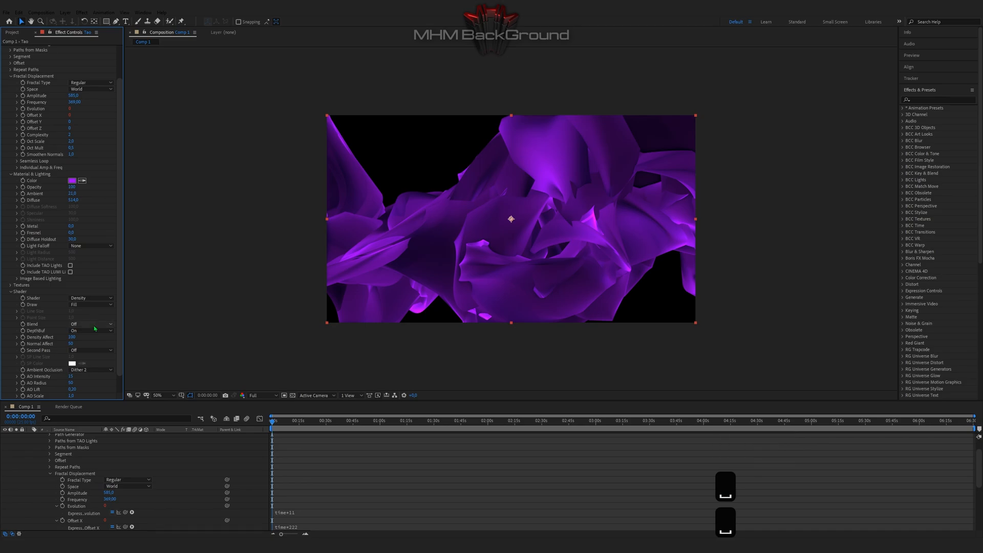
click(91, 323)
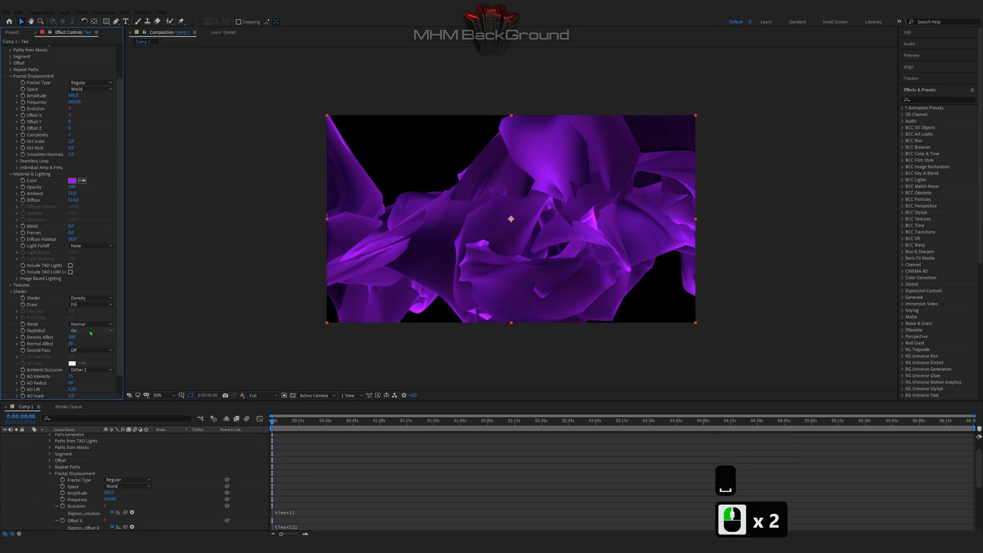
double_click(71, 344)
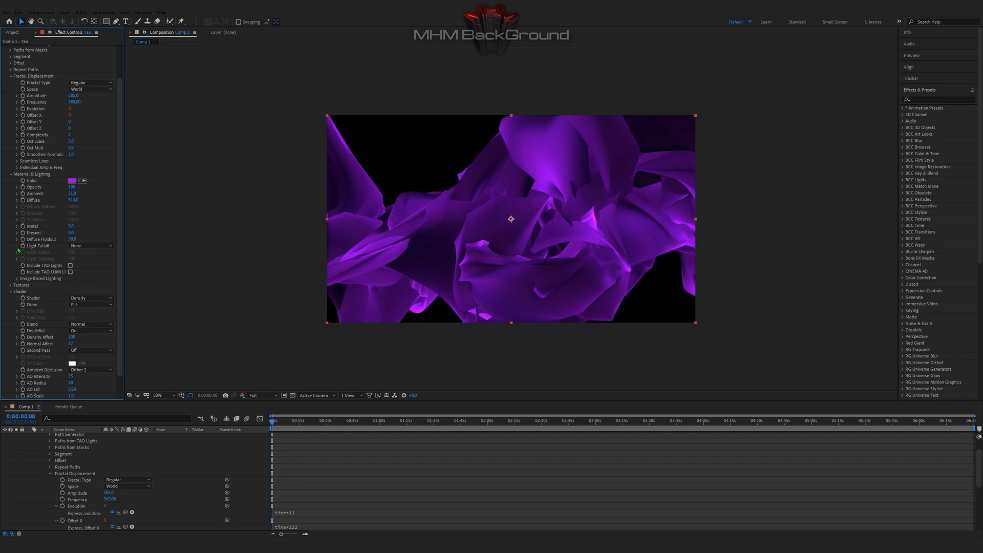
Enter Individual Amplitude and Frequency X/Y/Z values (including 14) for horizontal wavy ribbons.
click(10, 167)
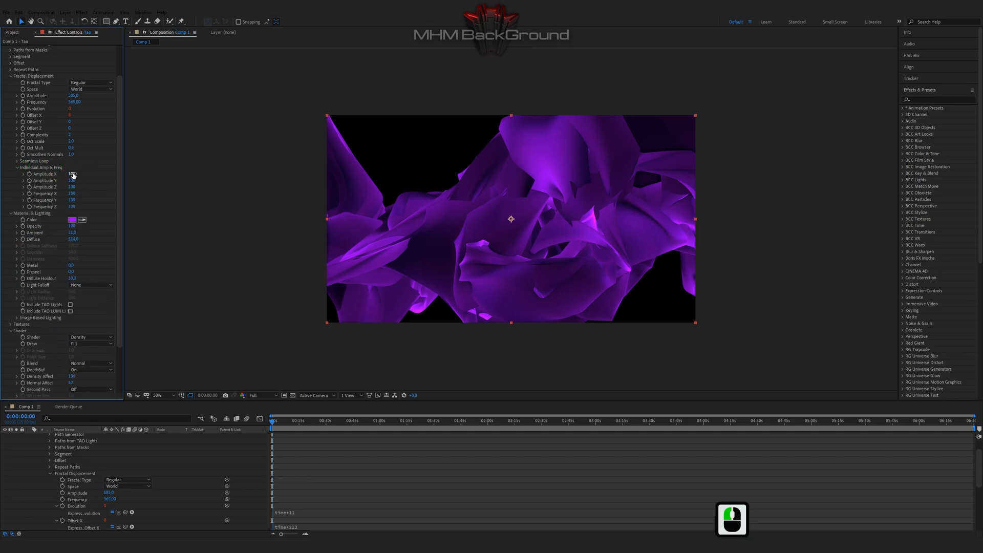
click(75, 174)
text(60)
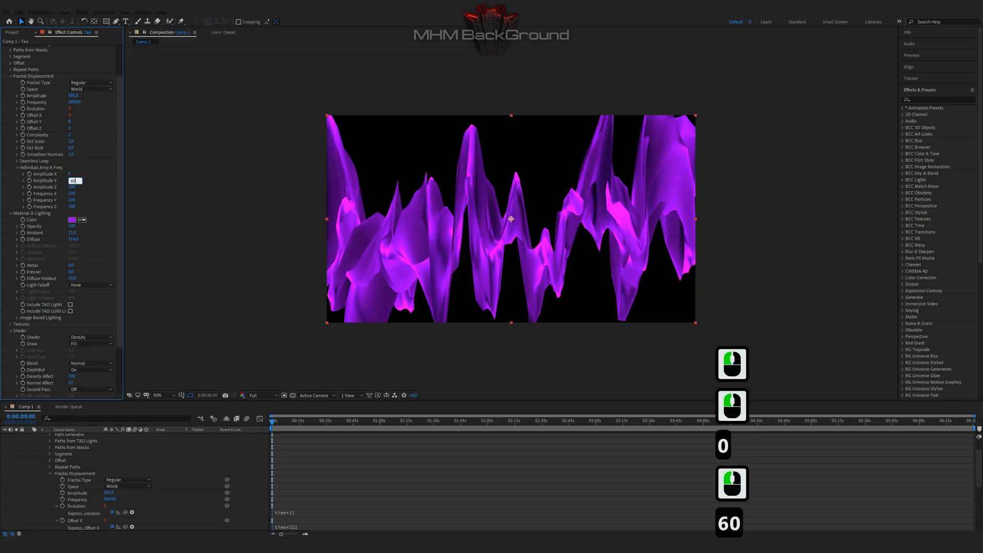
key(Tab)
text(28)
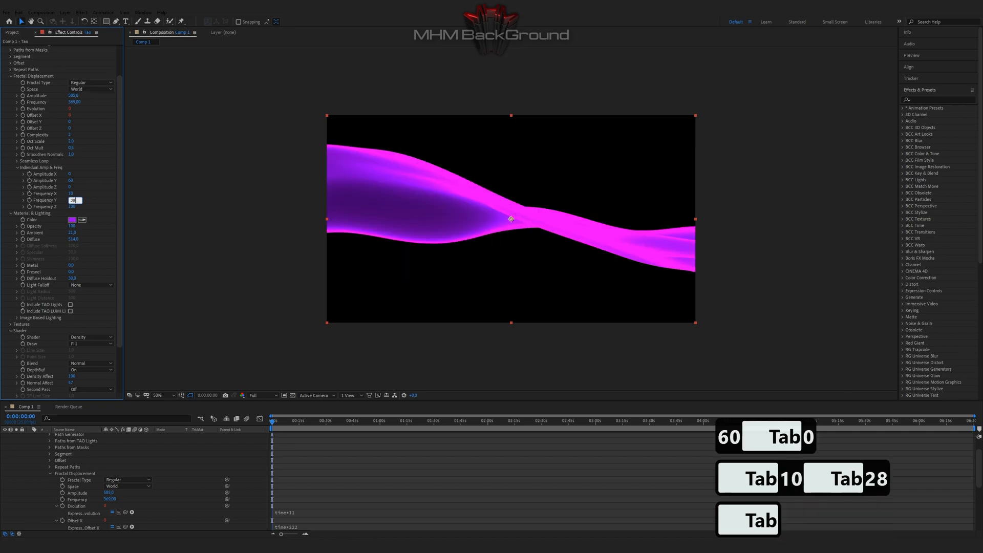
text(1465)
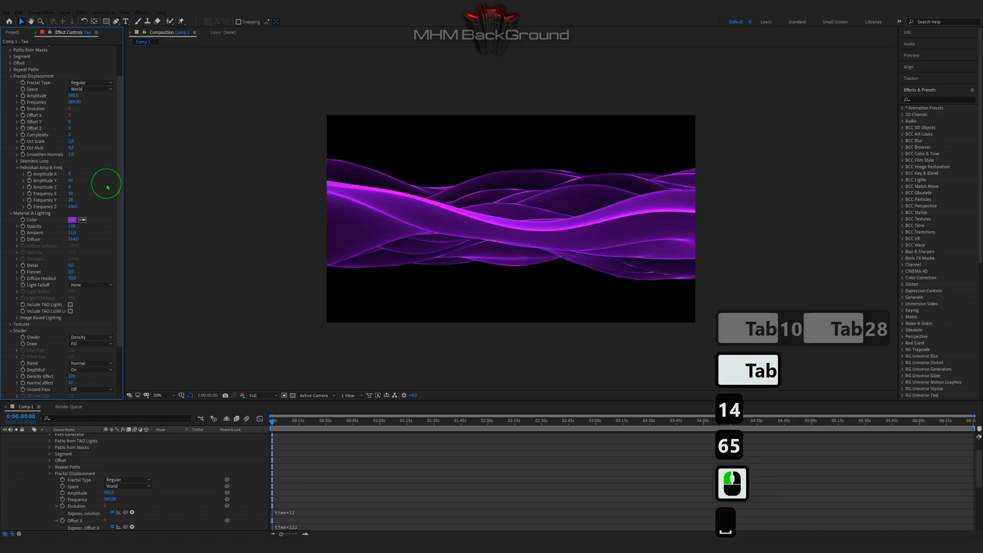
click(510, 218)
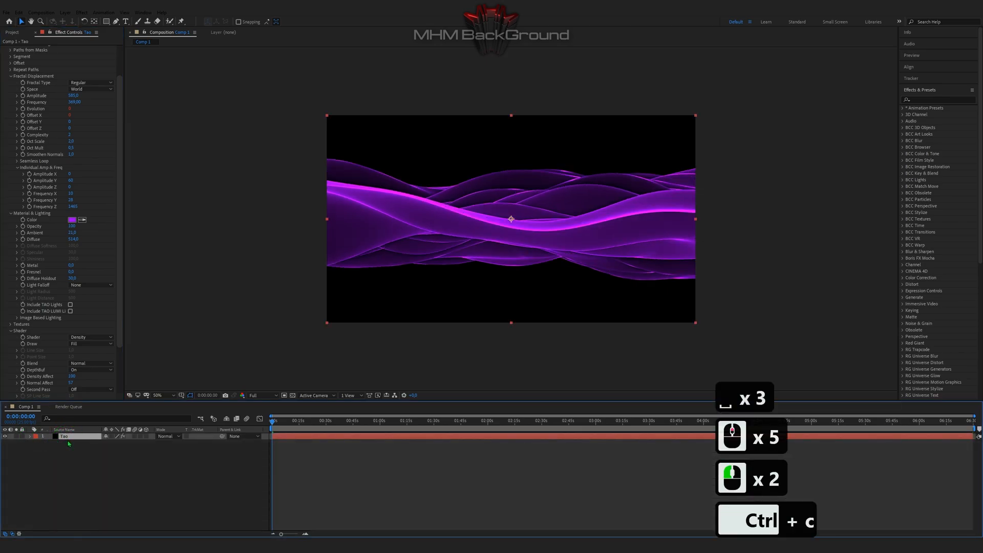
Duplicate the Tao layer and recolour the copy blue 0090FF.
key(ctrl+d)
text(0090FF)
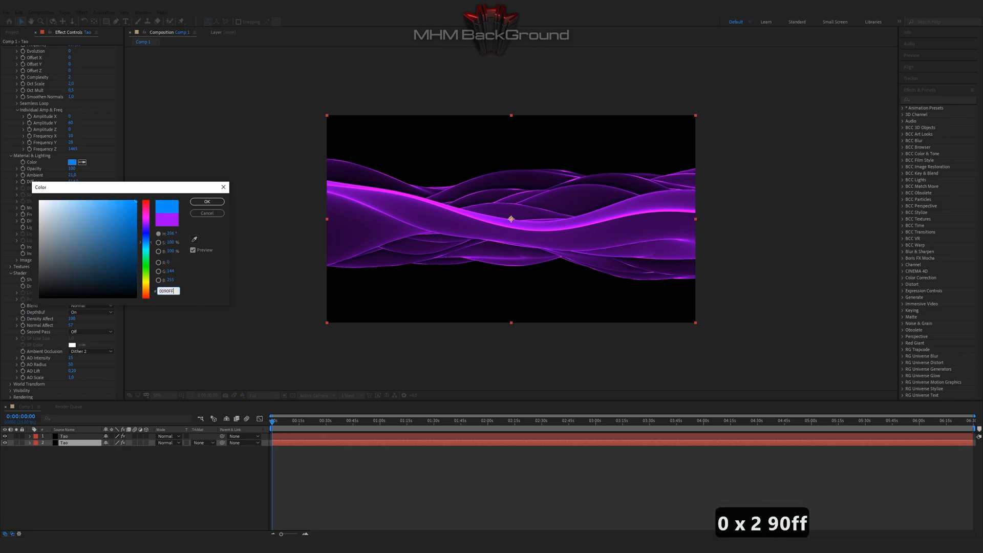
click(206, 202)
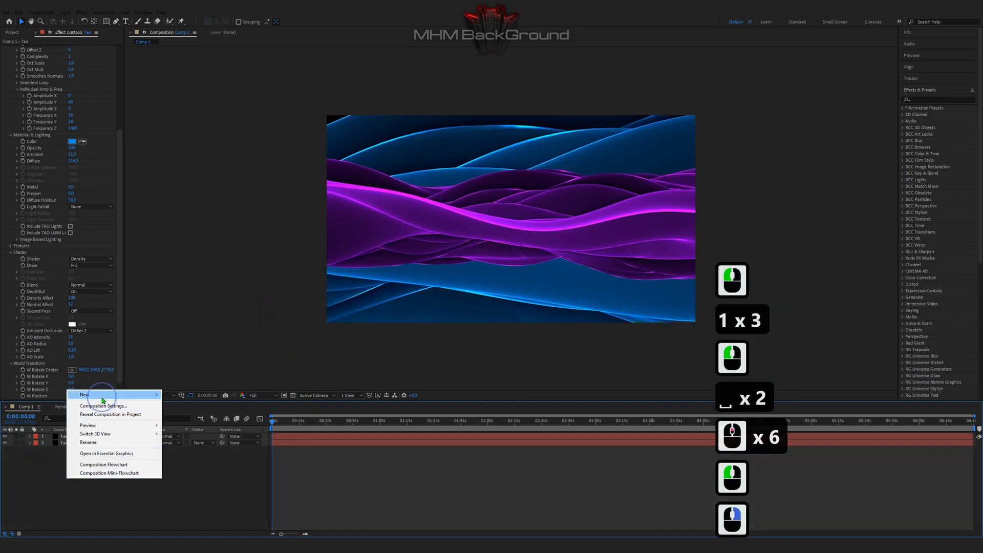
Add an adjustment layer and apply the Stylize Glow effect to it.
click(100, 394)
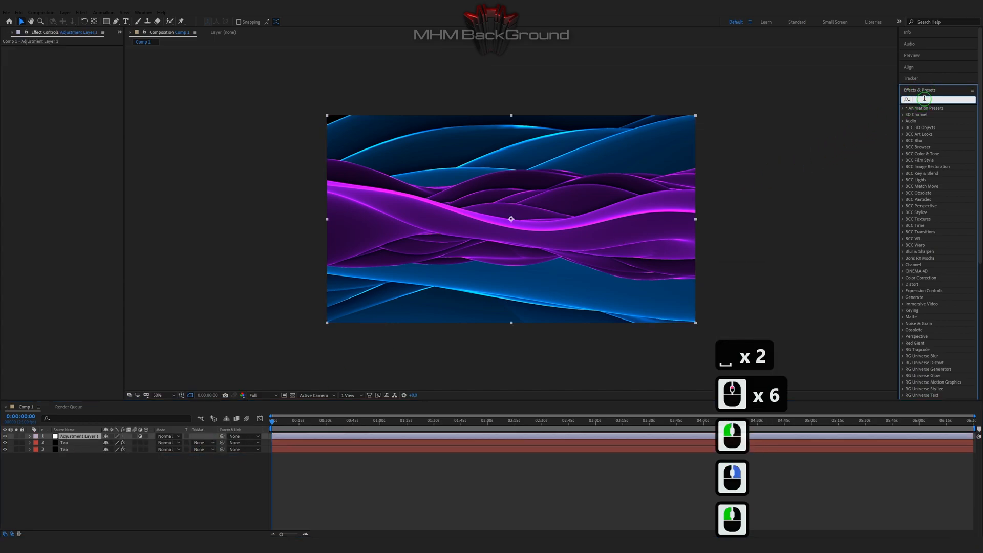
text(glow)
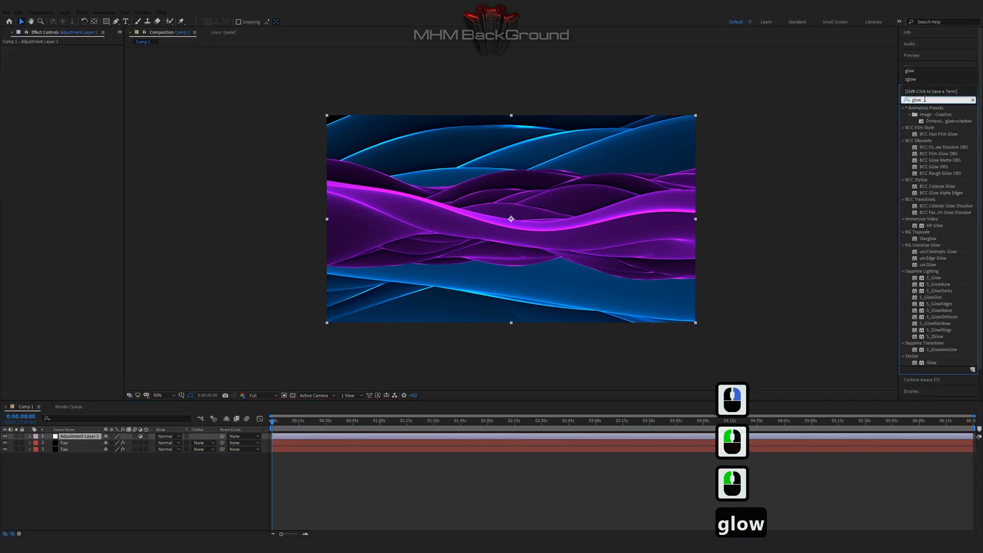
double_click(932, 361)
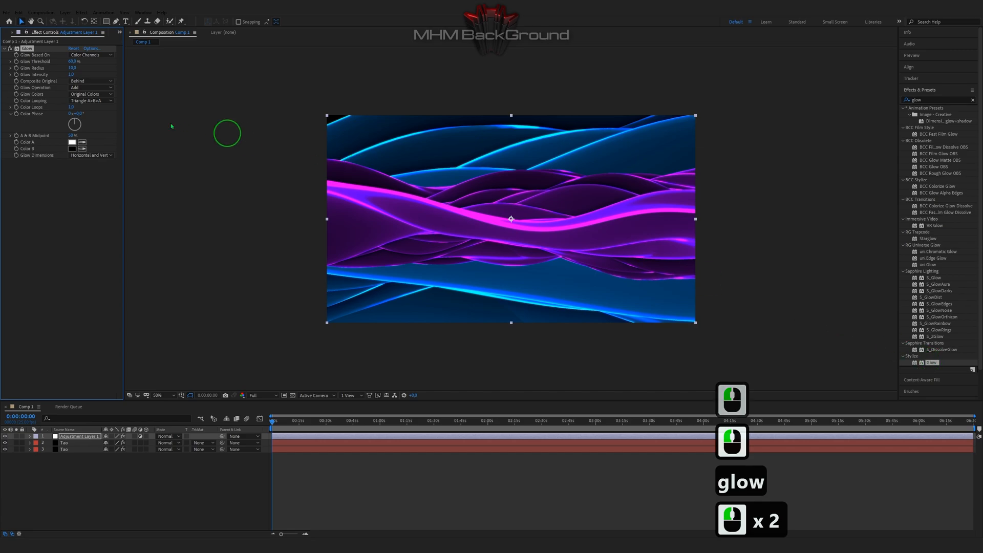